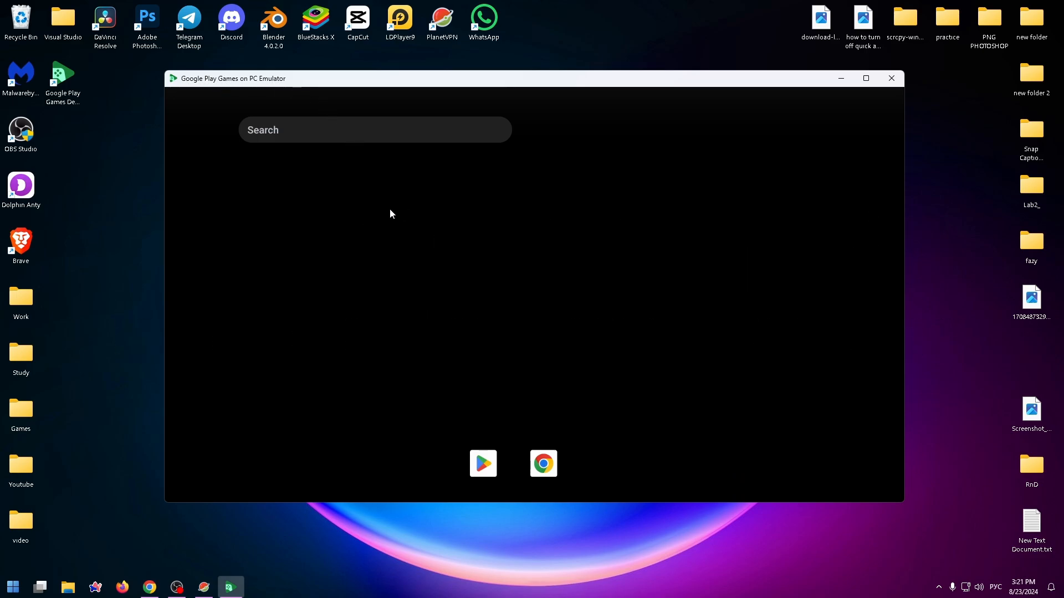
{"action": "mouse_move", "coordinate": [360, 563]}
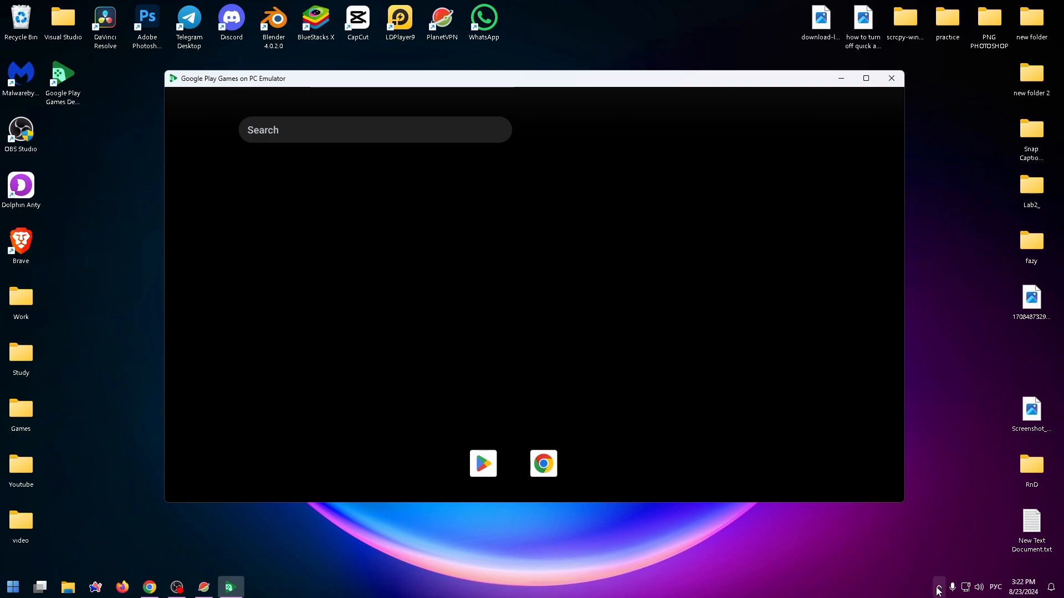
Open the Google Play Games tray icon menu from the hidden taskbar icons.
{"action": "left_click", "coordinate": [938, 586]}
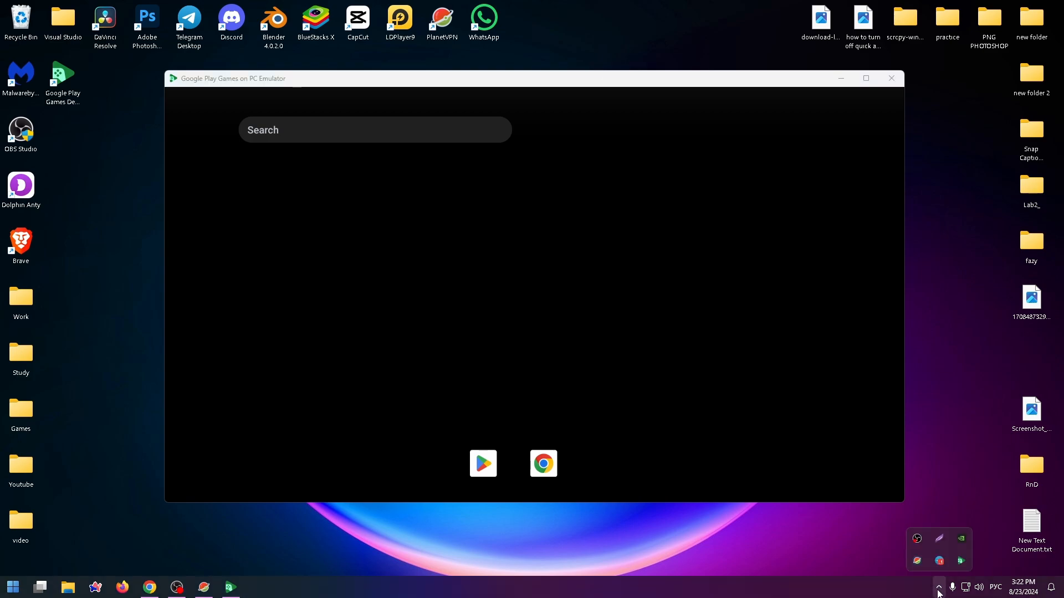
{"action": "mouse_move", "coordinate": [961, 561]}
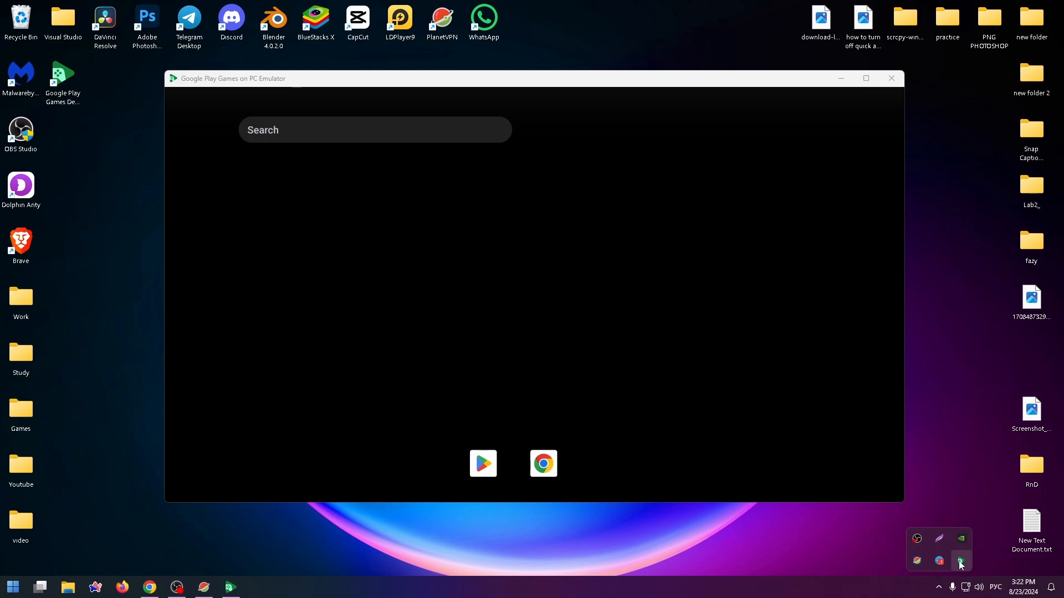
{"action": "right_click", "coordinate": [961, 561]}
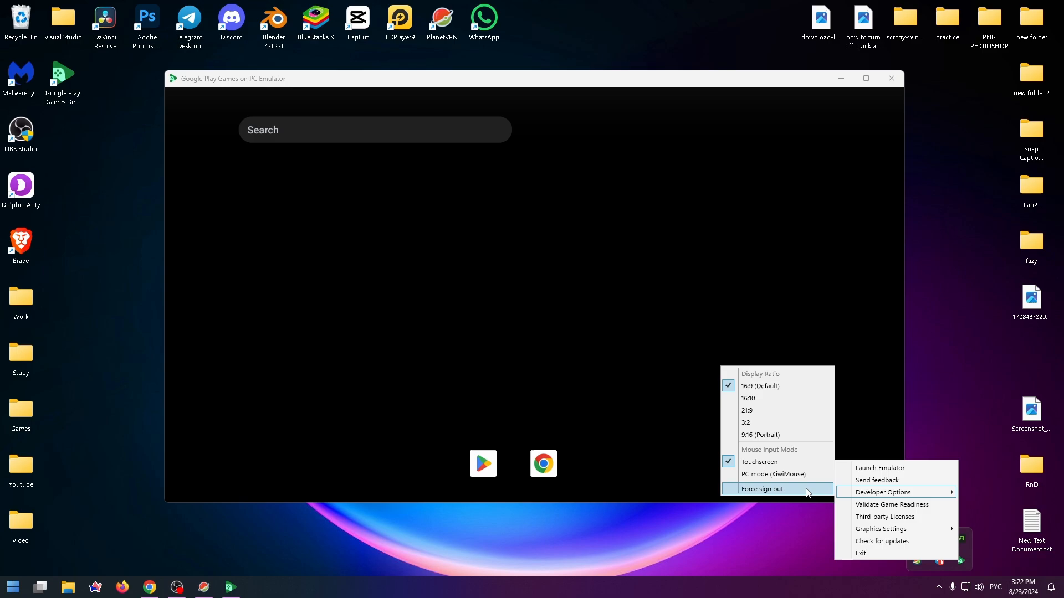
{"action": "mouse_move", "coordinate": [764, 399]}
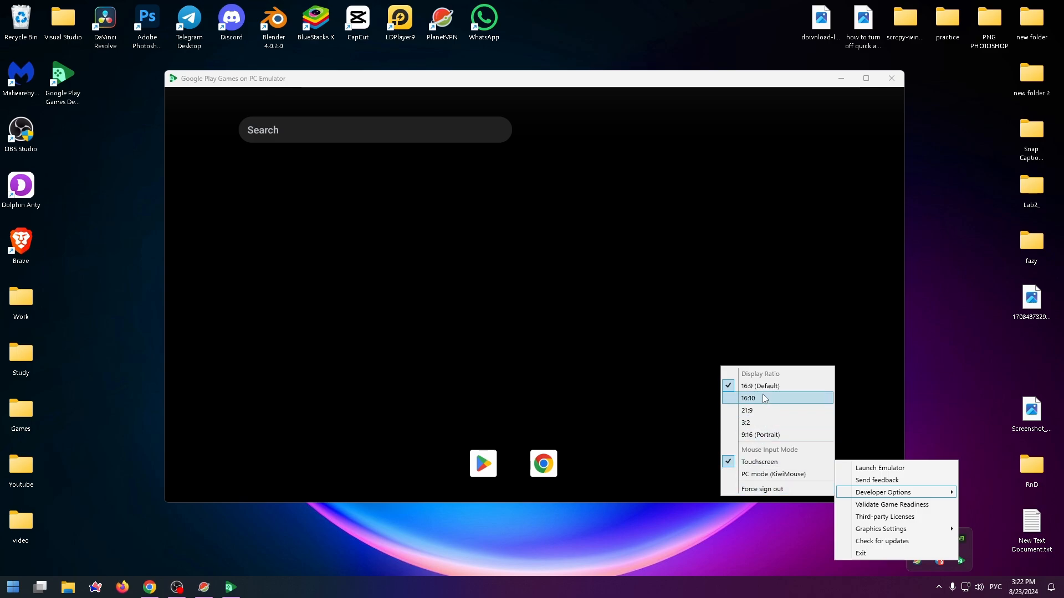
{"action": "mouse_move", "coordinate": [759, 435]}
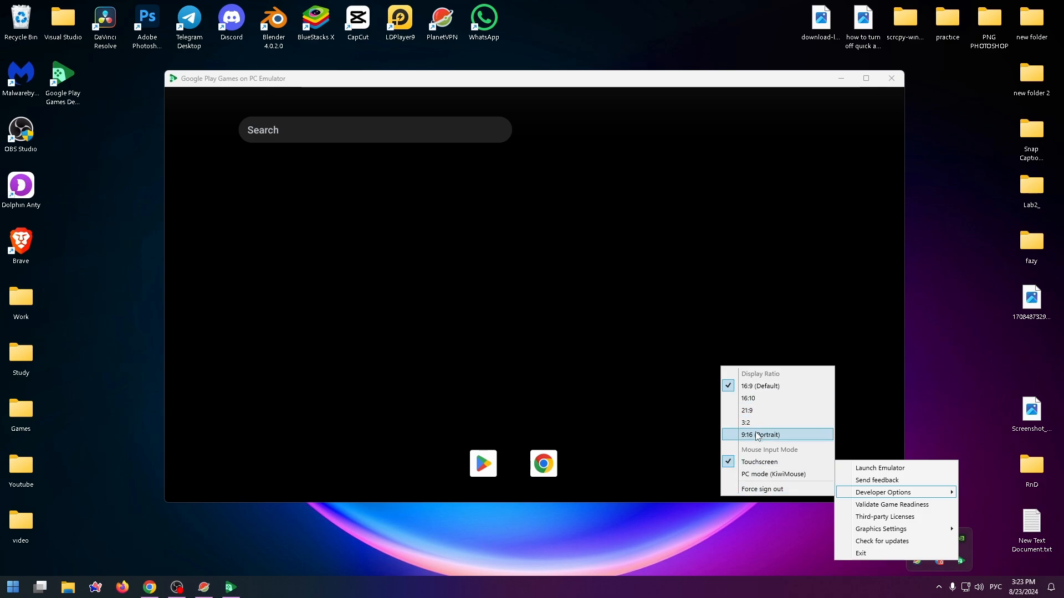
Choose the 9:16 (Portrait) display ratio in the tray menu.
{"action": "left_click", "coordinate": [759, 435]}
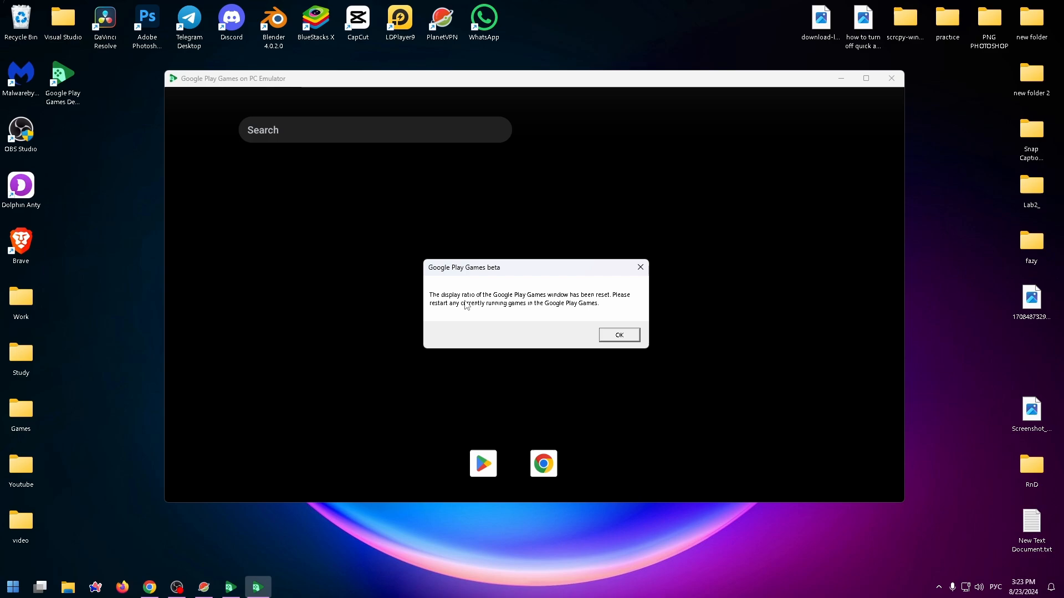
{"action": "mouse_move", "coordinate": [472, 301]}
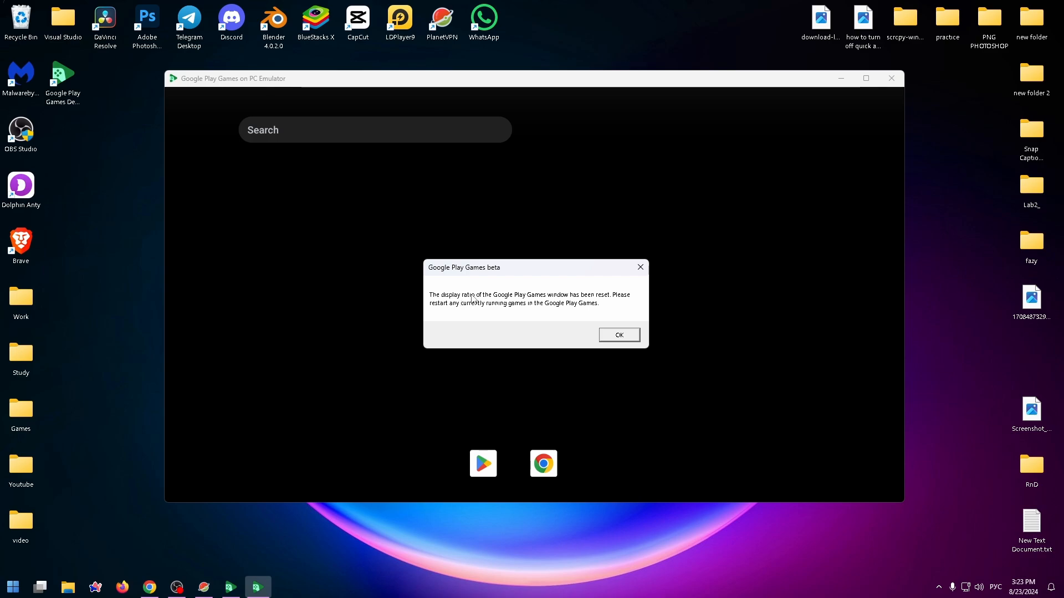
{"action": "mouse_move", "coordinate": [451, 315]}
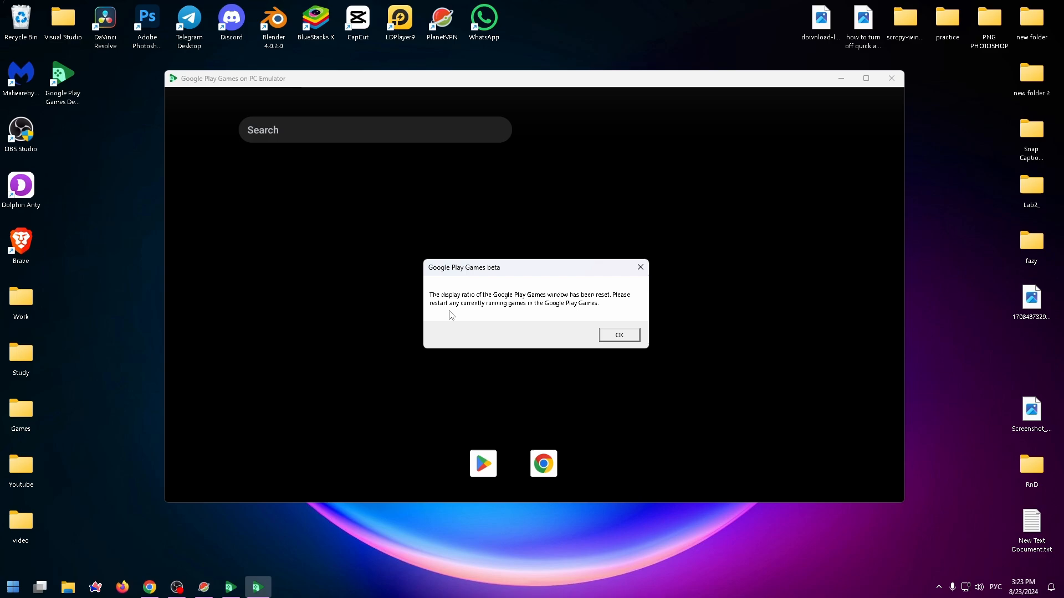
{"action": "mouse_move", "coordinate": [592, 321]}
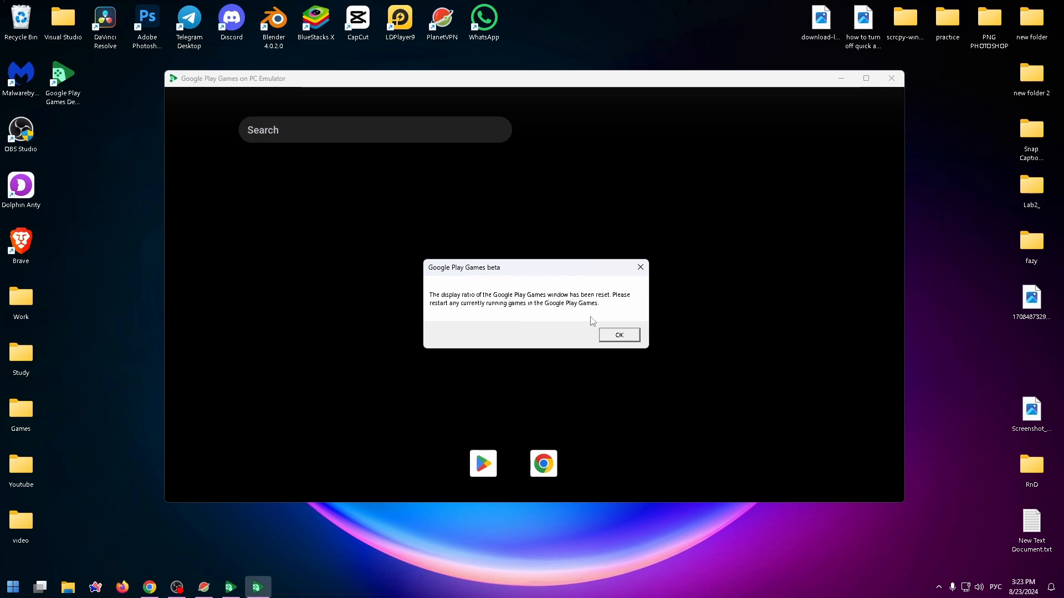
Acknowledge the ratio reset notice and move the portrait emulator window higher.
{"action": "left_click", "coordinate": [617, 334]}
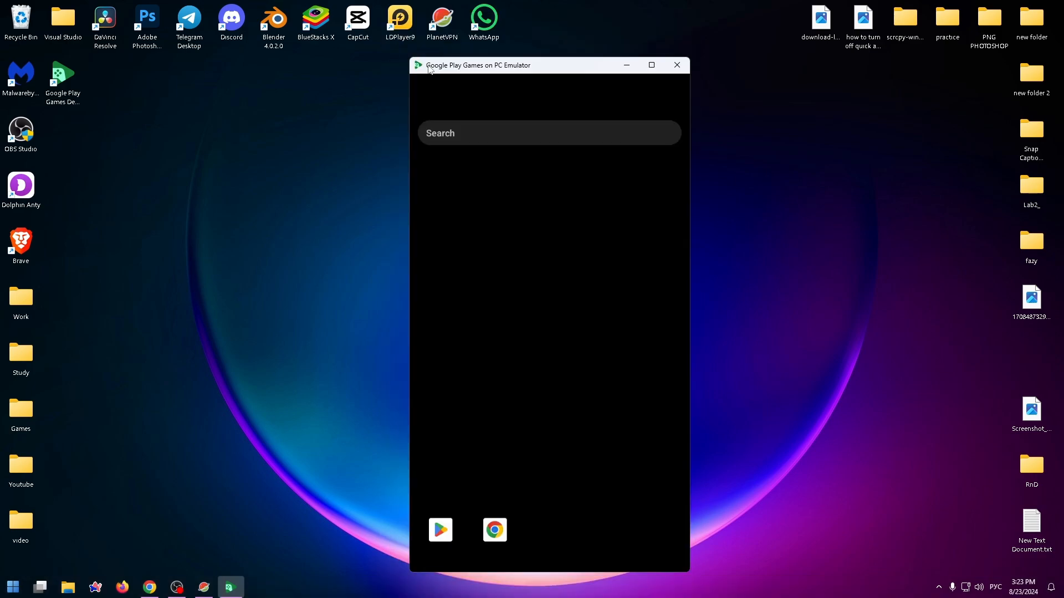
{"action": "left_click_drag", "start_coordinate": [478, 64], "coordinate": [466, 38]}
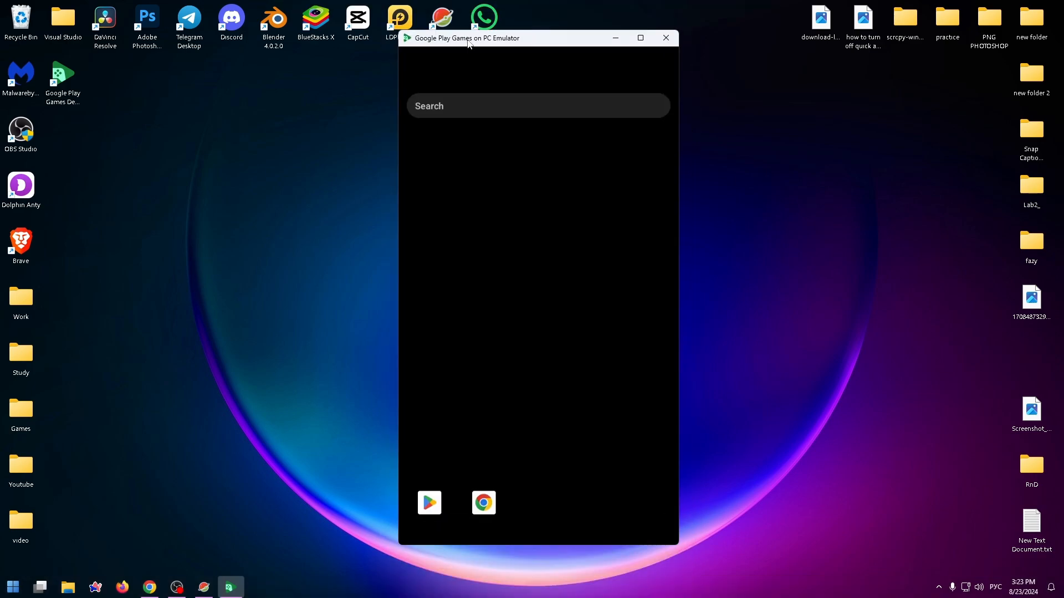